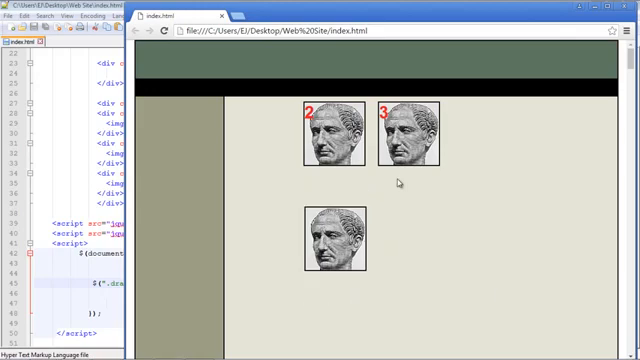
pyautogui.moveTo(396, 182)
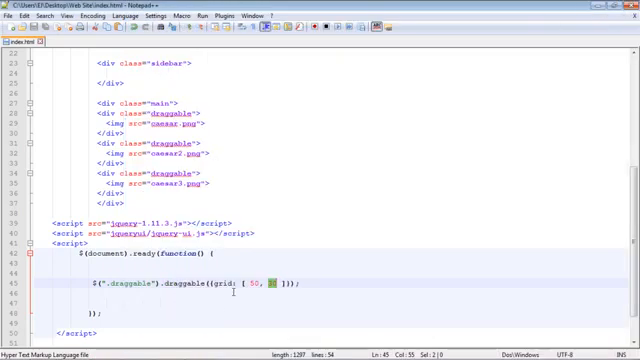
# Launch index.html in Chrome and drag an image to test grid snapping
pyautogui.click(204, 14)
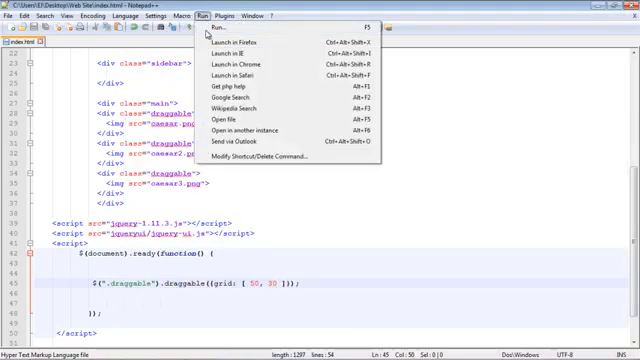
pyautogui.click(222, 102)
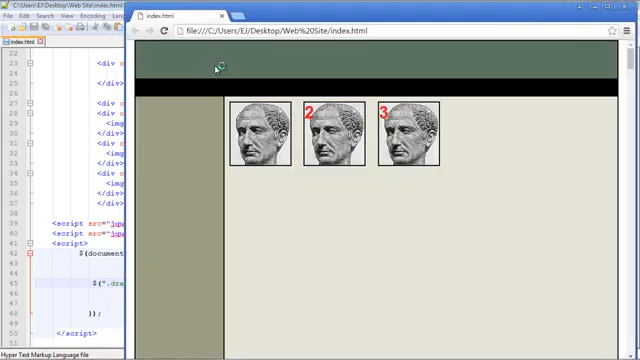
pyautogui.moveTo(264, 136); pyautogui.dragTo(216, 180)
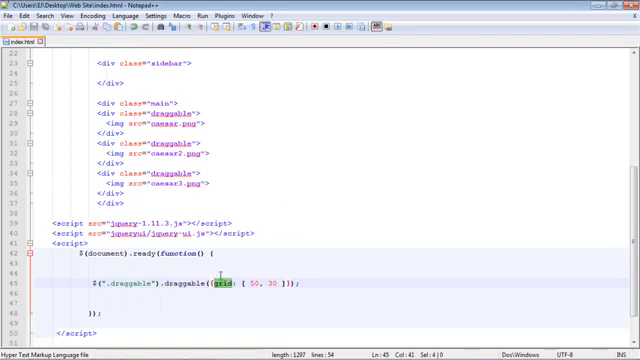
# Change the draggable option to containment: "parent"
pyautogui.write('containment')
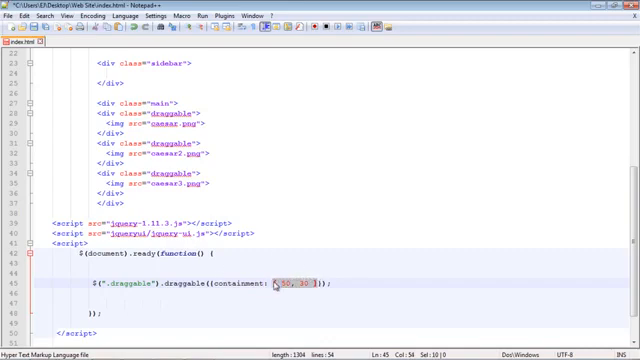
pyautogui.write('parent')
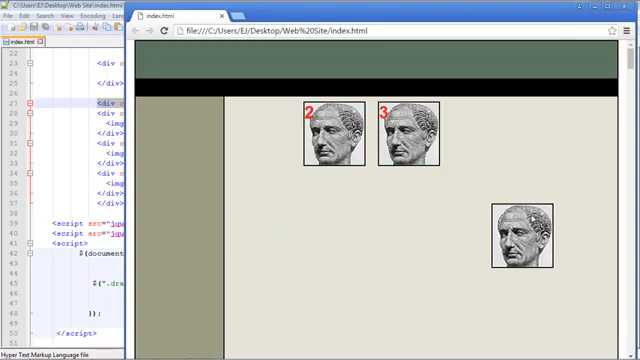
# Drag an image in Chrome to verify it stays inside its parent container
pyautogui.moveTo(520, 236); pyautogui.dragTo(390, 236)
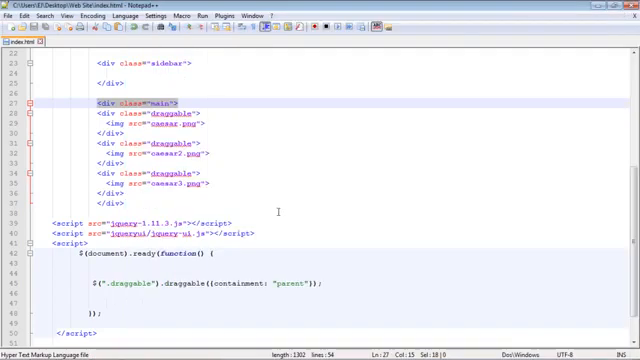
# Change the draggable option to cursor: "crosshair" and launch the page in Chrome
pyautogui.doubleClick(236, 284)
pyautogui.write('ursor')
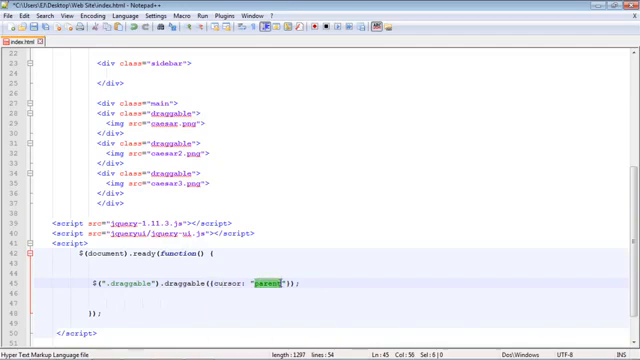
pyautogui.write('c')
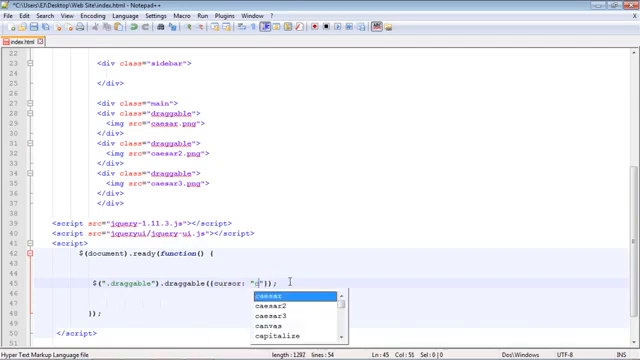
pyautogui.write('rosshair')
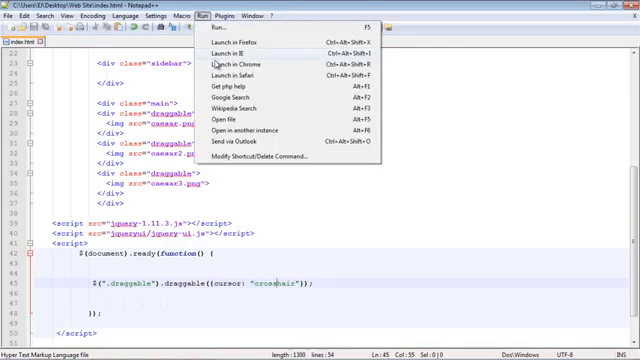
pyautogui.click(228, 76)
pyautogui.write('delay')
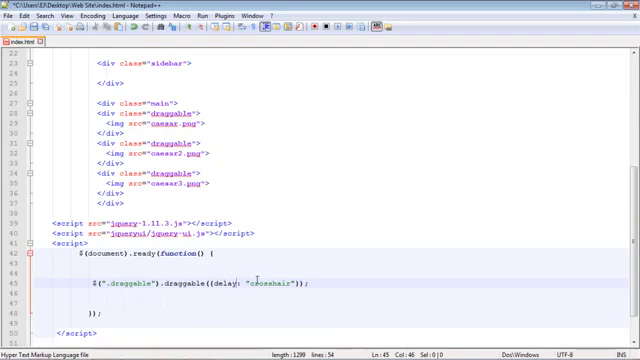
# Set the delay value to 350 and drag an image in Chrome to test it
pyautogui.doubleClick(270, 282)
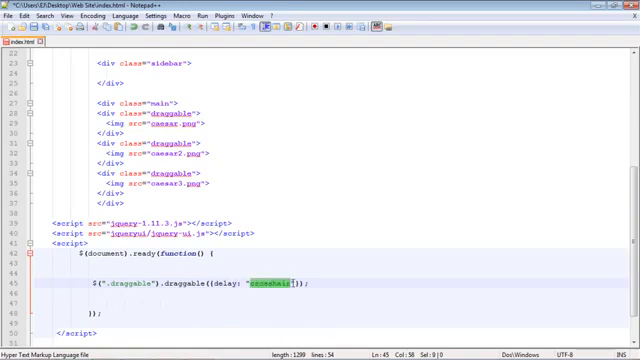
pyautogui.write('350')
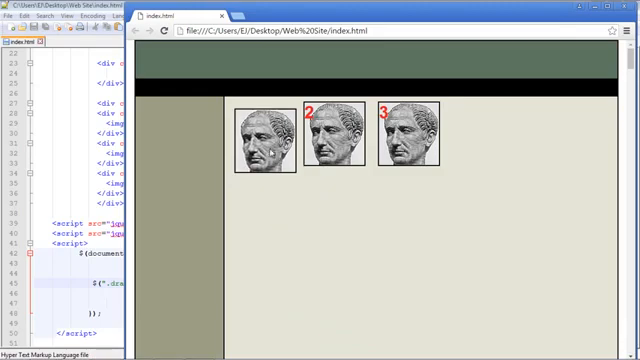
pyautogui.moveTo(324, 140); pyautogui.dragTo(324, 216)
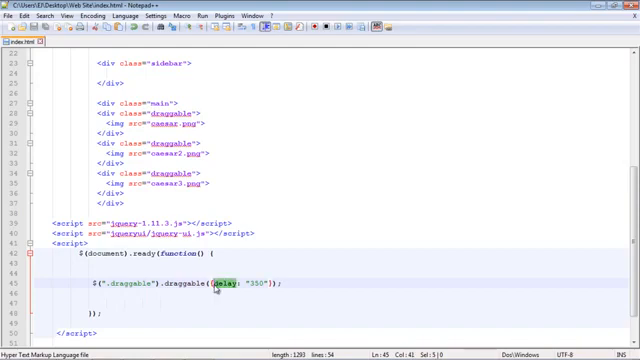
# Change the draggable option to revert: true
pyautogui.write('revert')
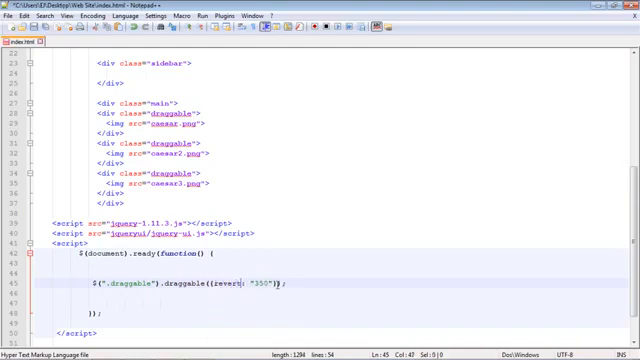
pyautogui.doubleClick(262, 282)
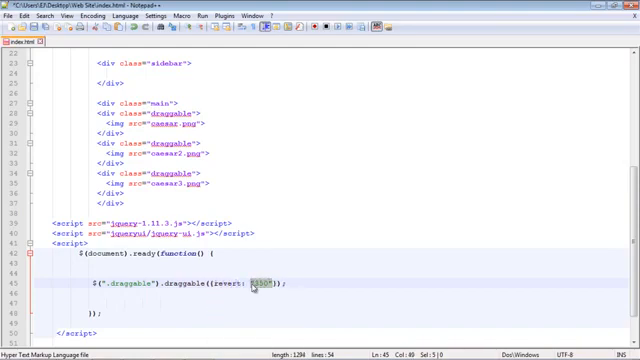
pyautogui.write('true')
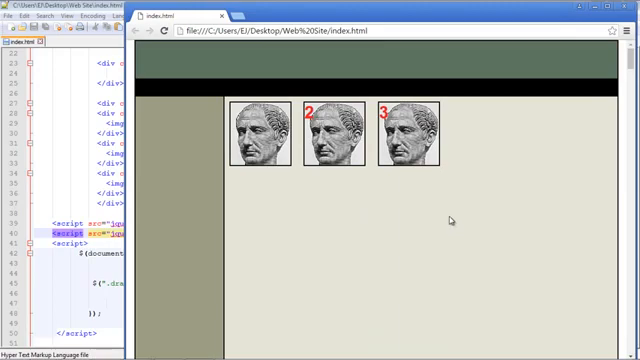
# Drag an image in Chrome to check it springs back to its start position
pyautogui.moveTo(316, 130); pyautogui.dragTo(330, 184)
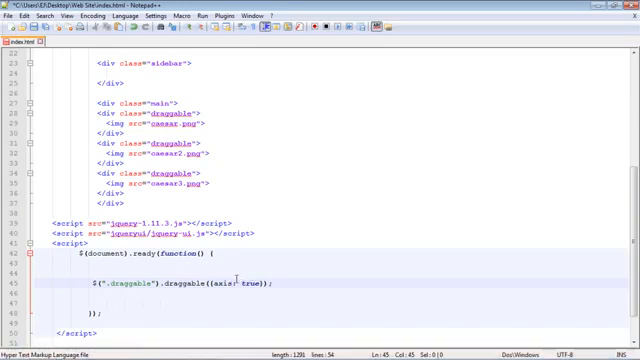
# Select the axis option's value in the draggable() call to edit it
pyautogui.doubleClick(248, 284)
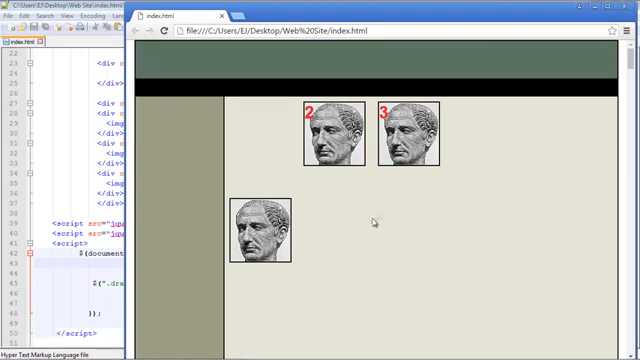
pyautogui.moveTo(384, 204)
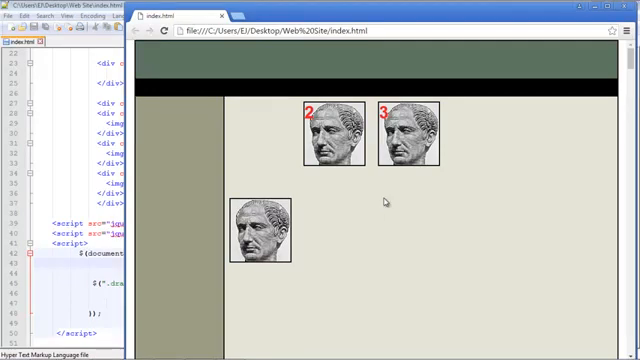